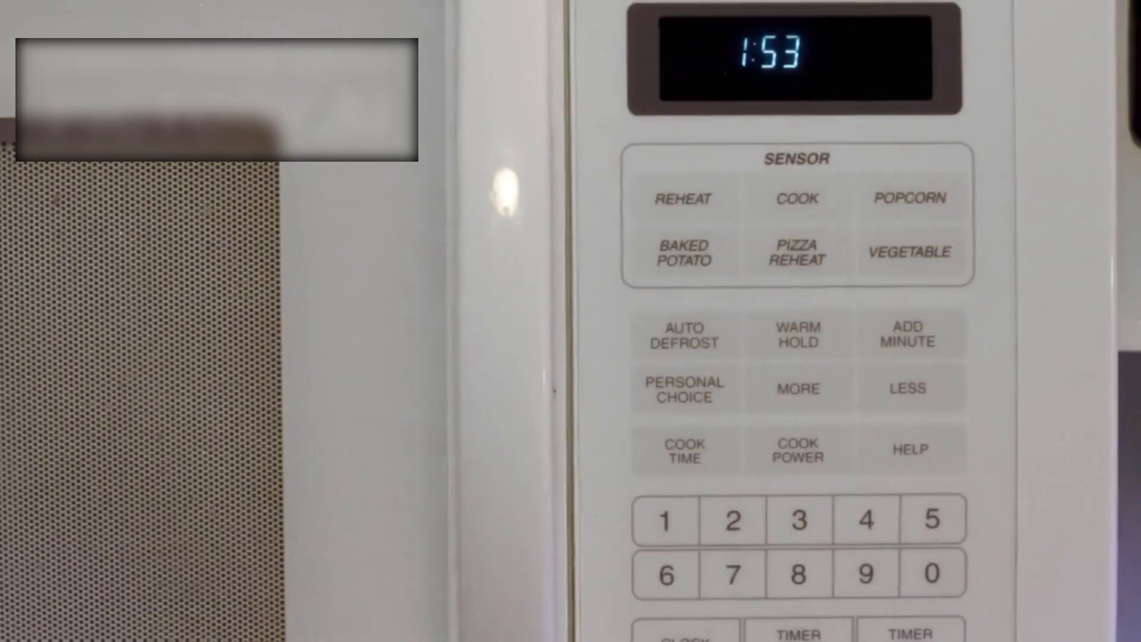
click(928, 574)
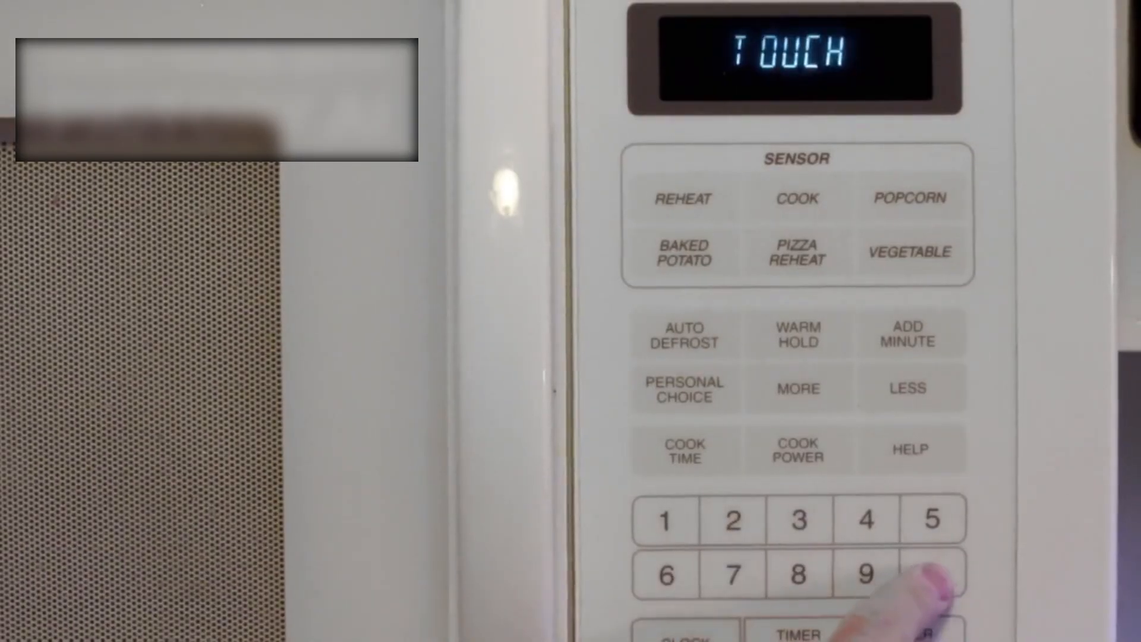
click(929, 573)
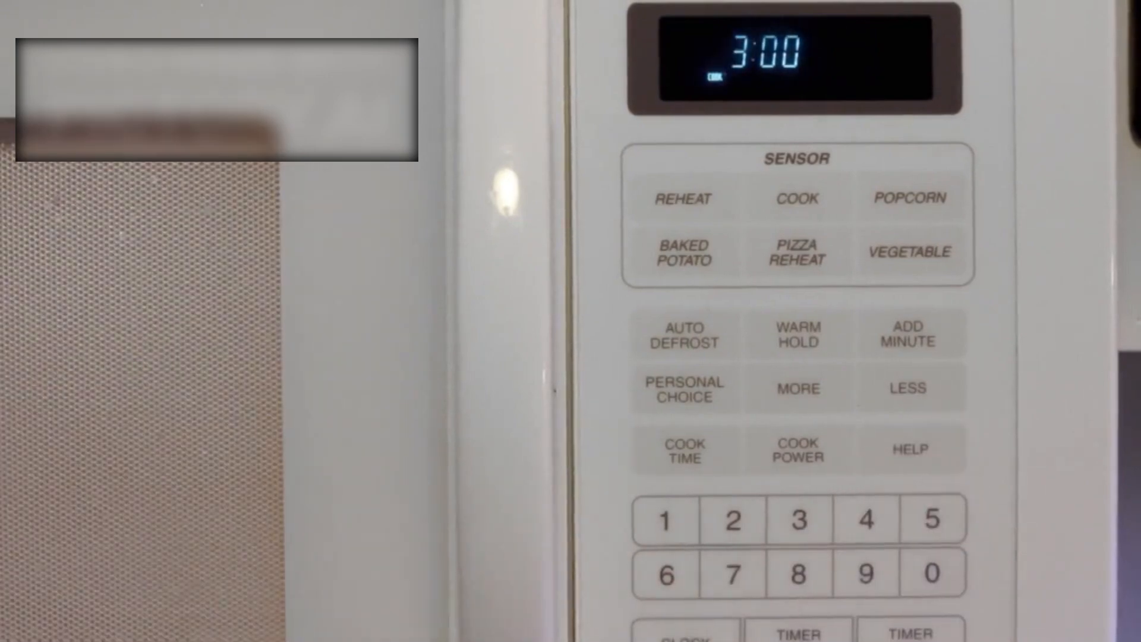